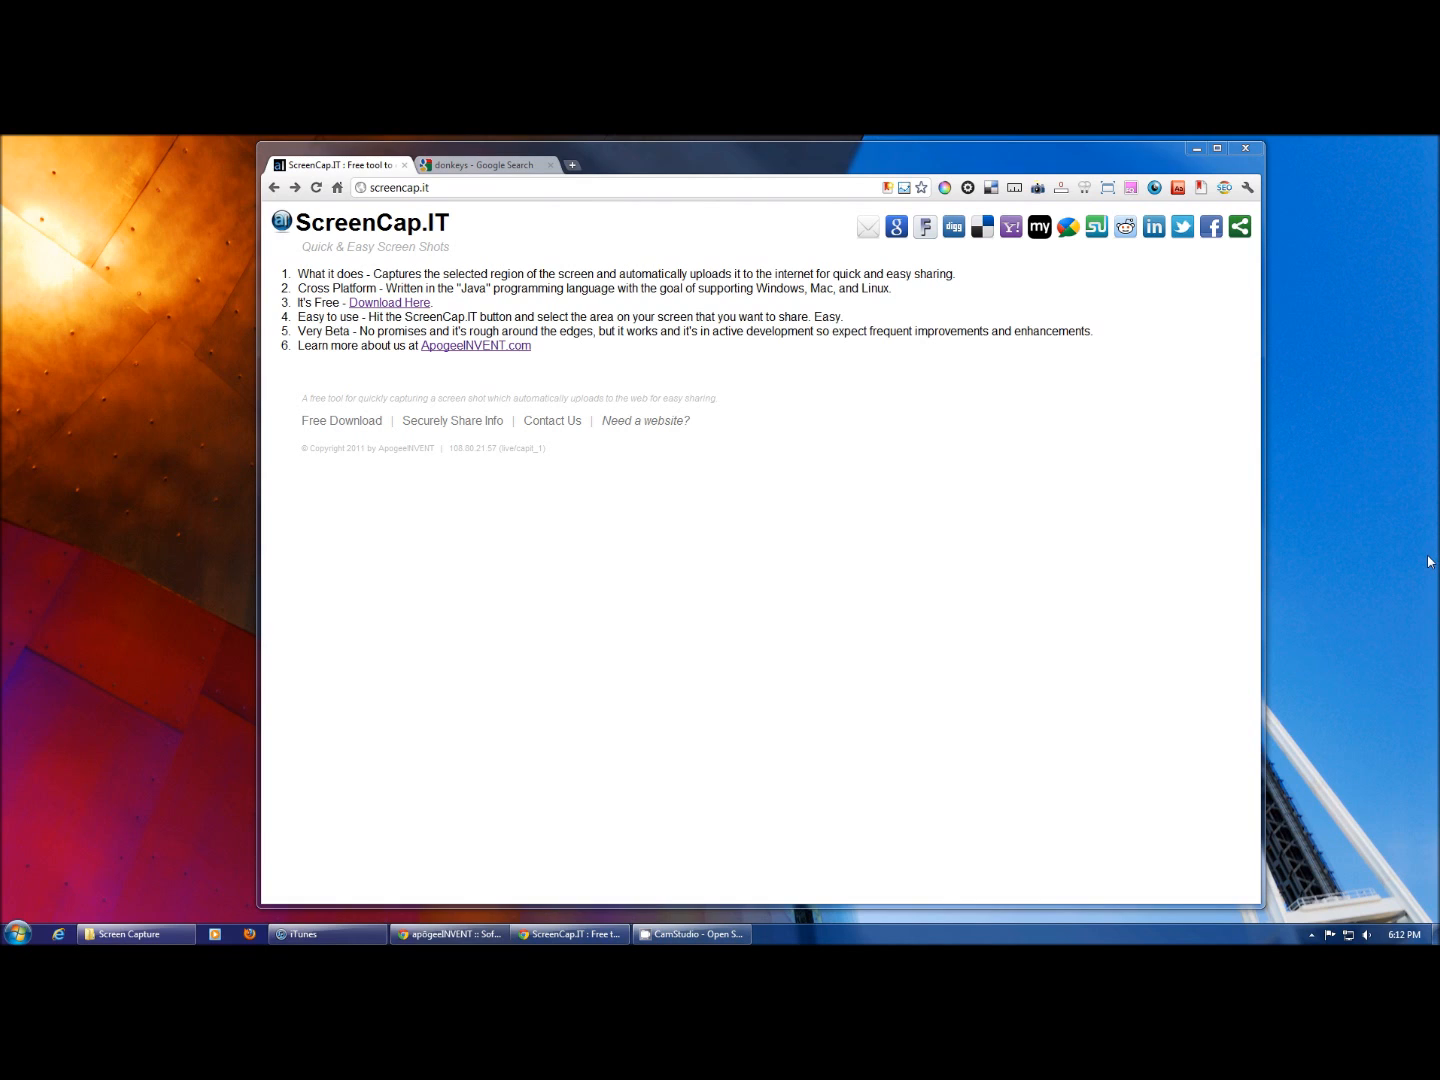
pyautogui.moveTo(1184, 527)
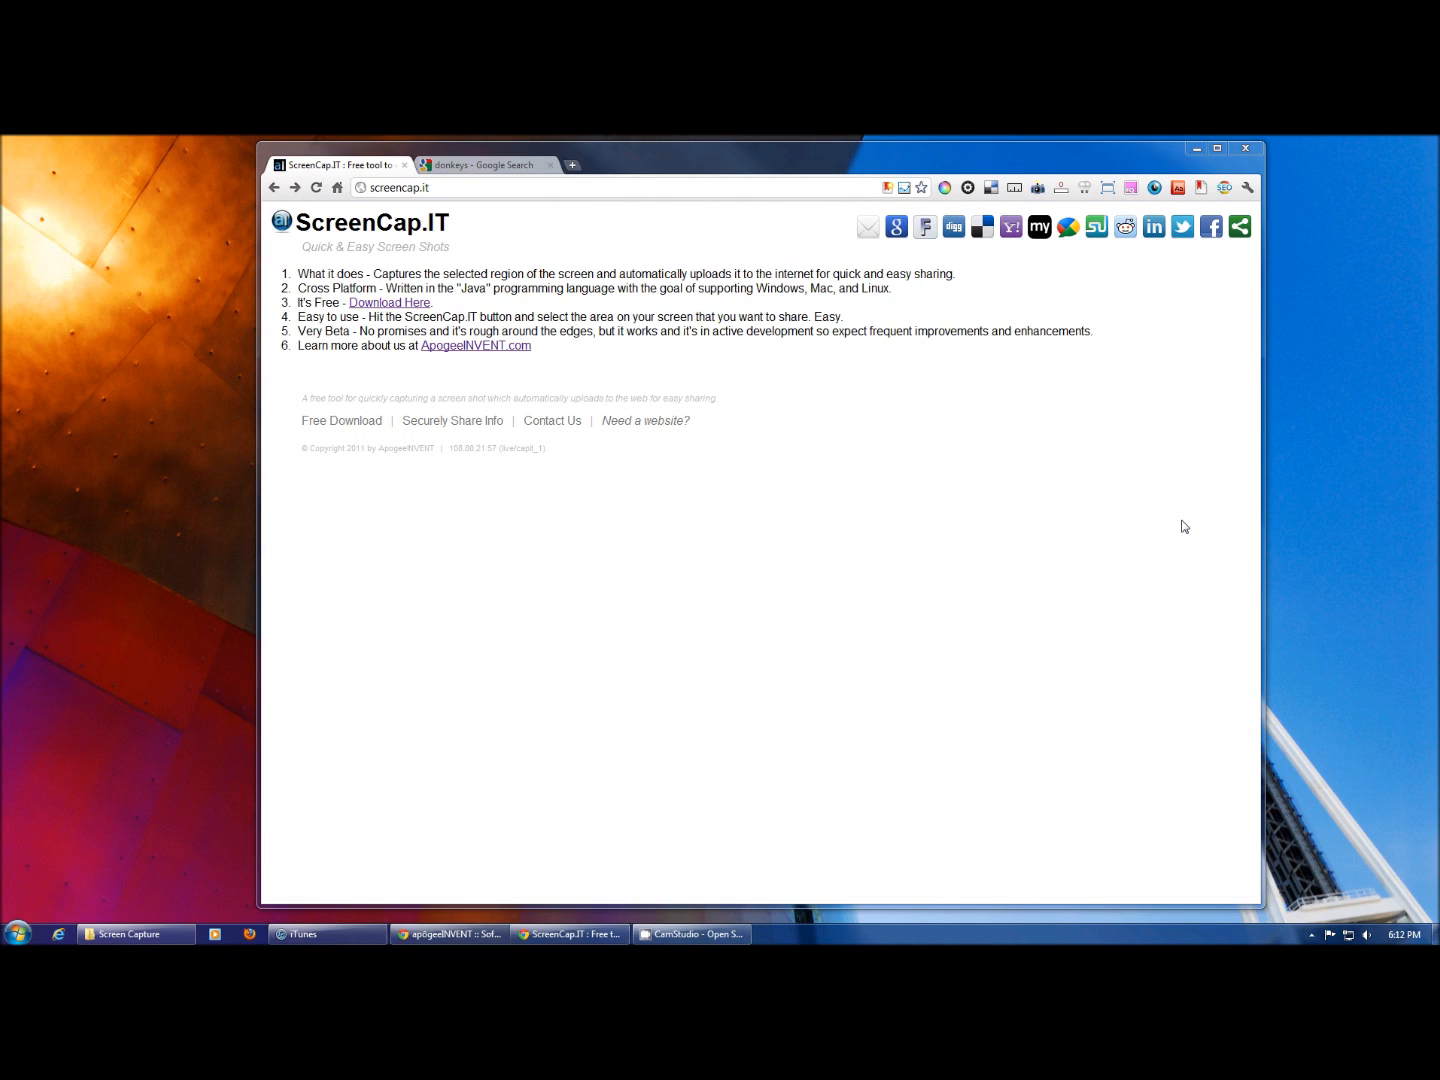
pyautogui.moveTo(407, 366)
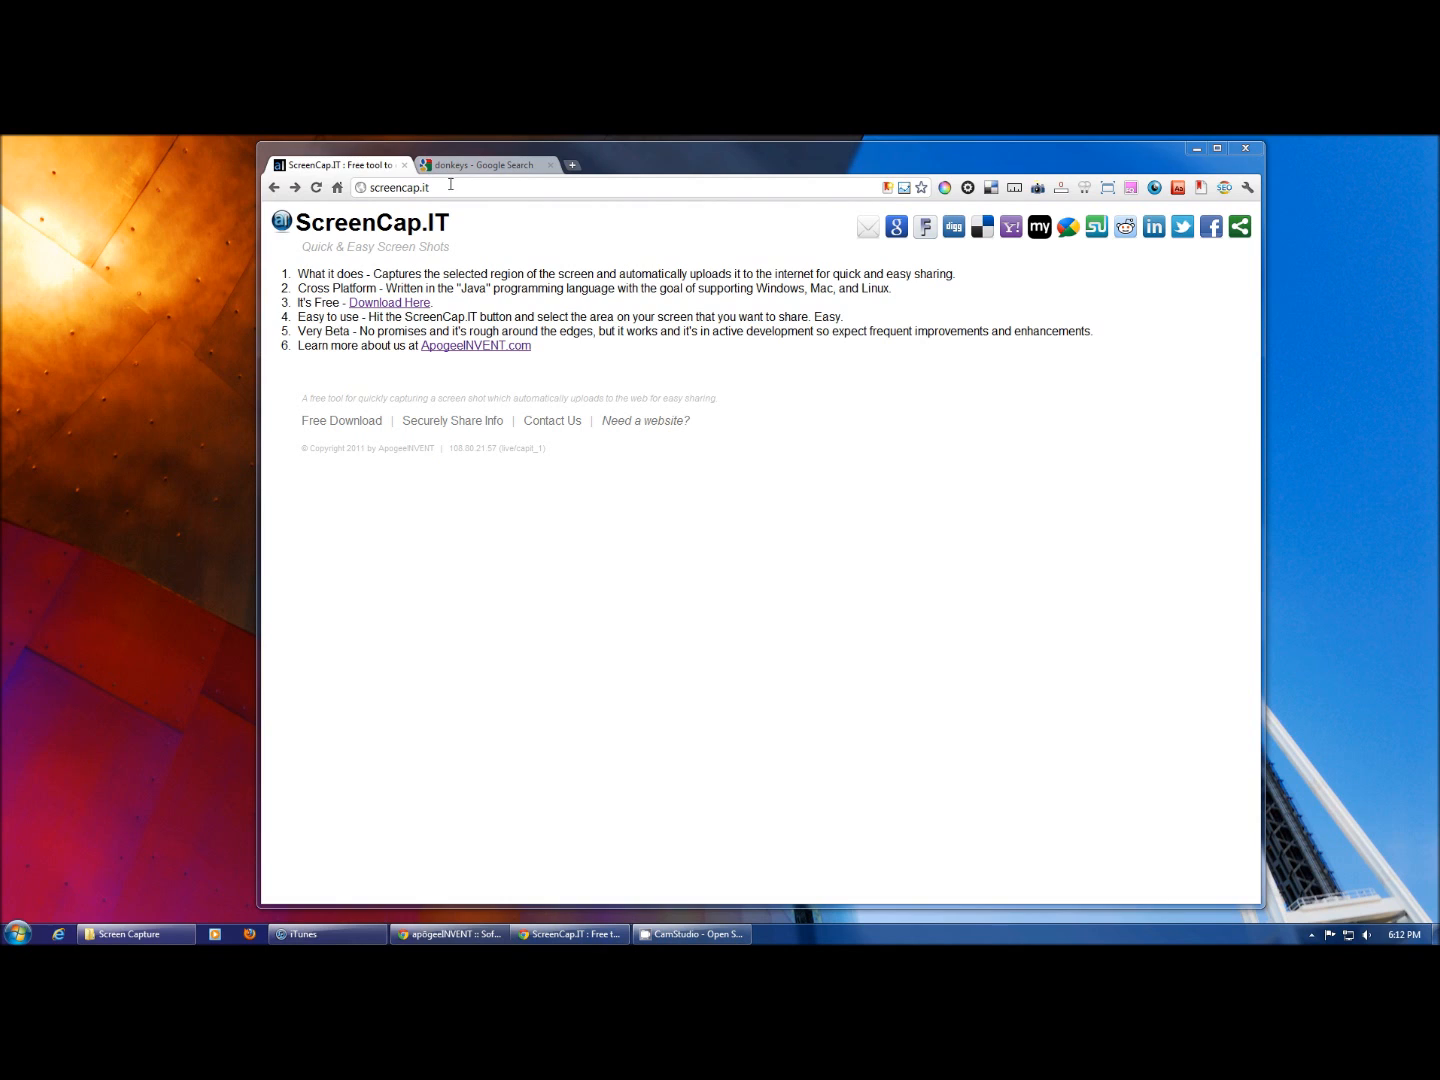
pyautogui.moveTo(389, 302)
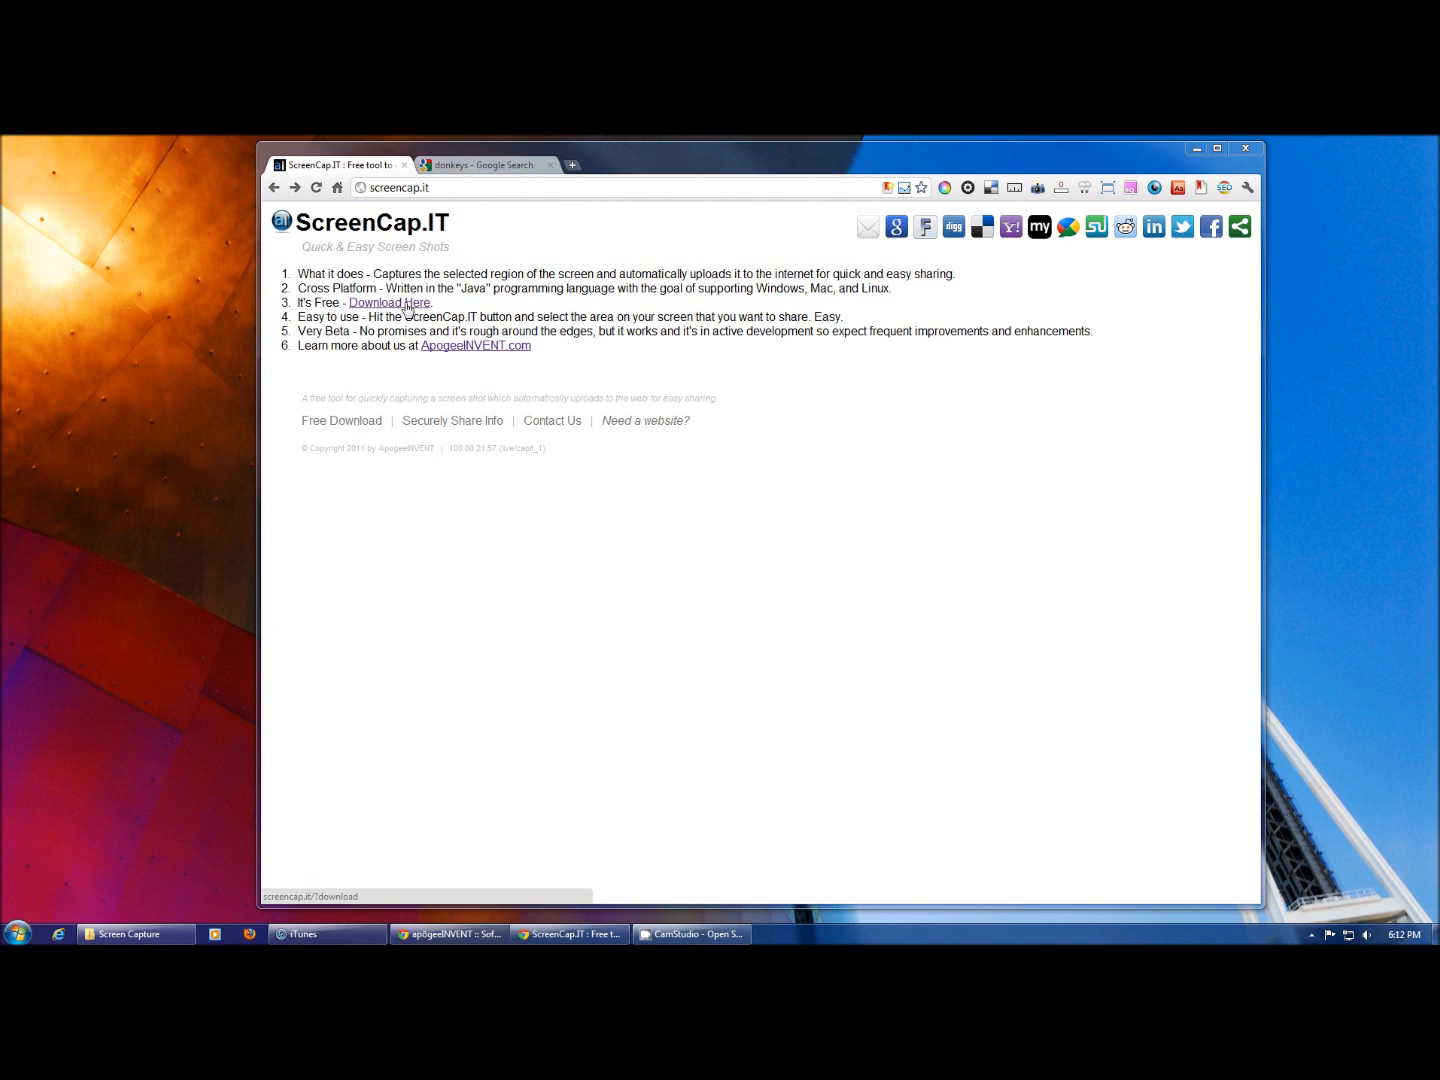
# Step: Download the ScreenCapIT.jar client from the ScreenCap.IT download page
pyautogui.click(389, 302)
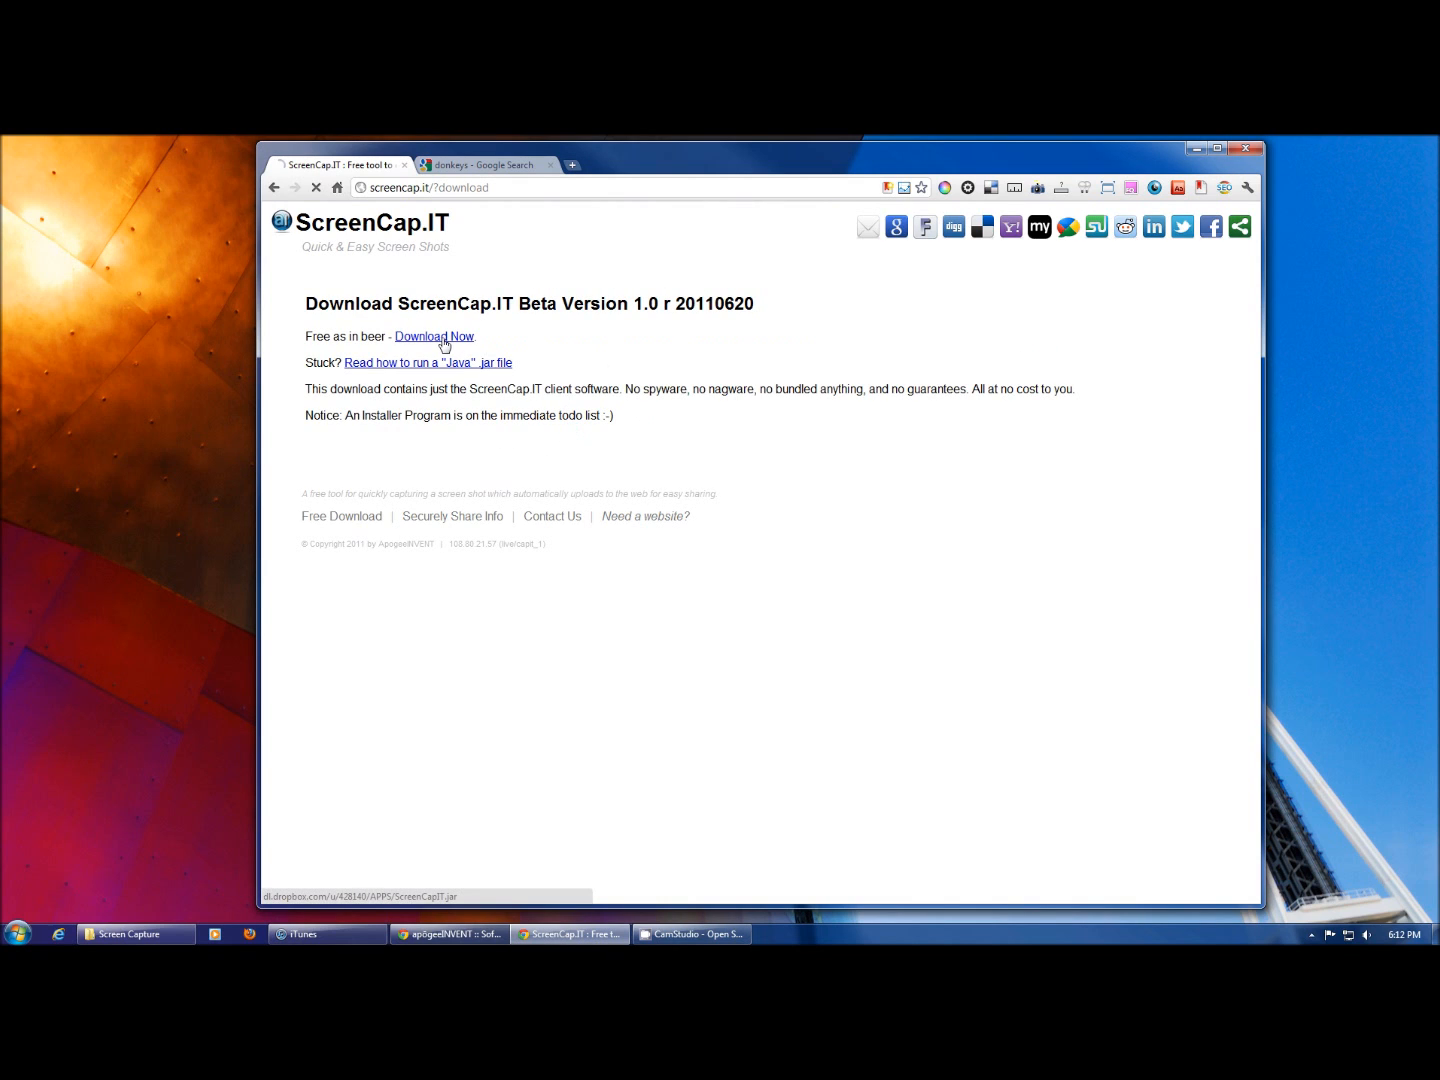
pyautogui.click(434, 336)
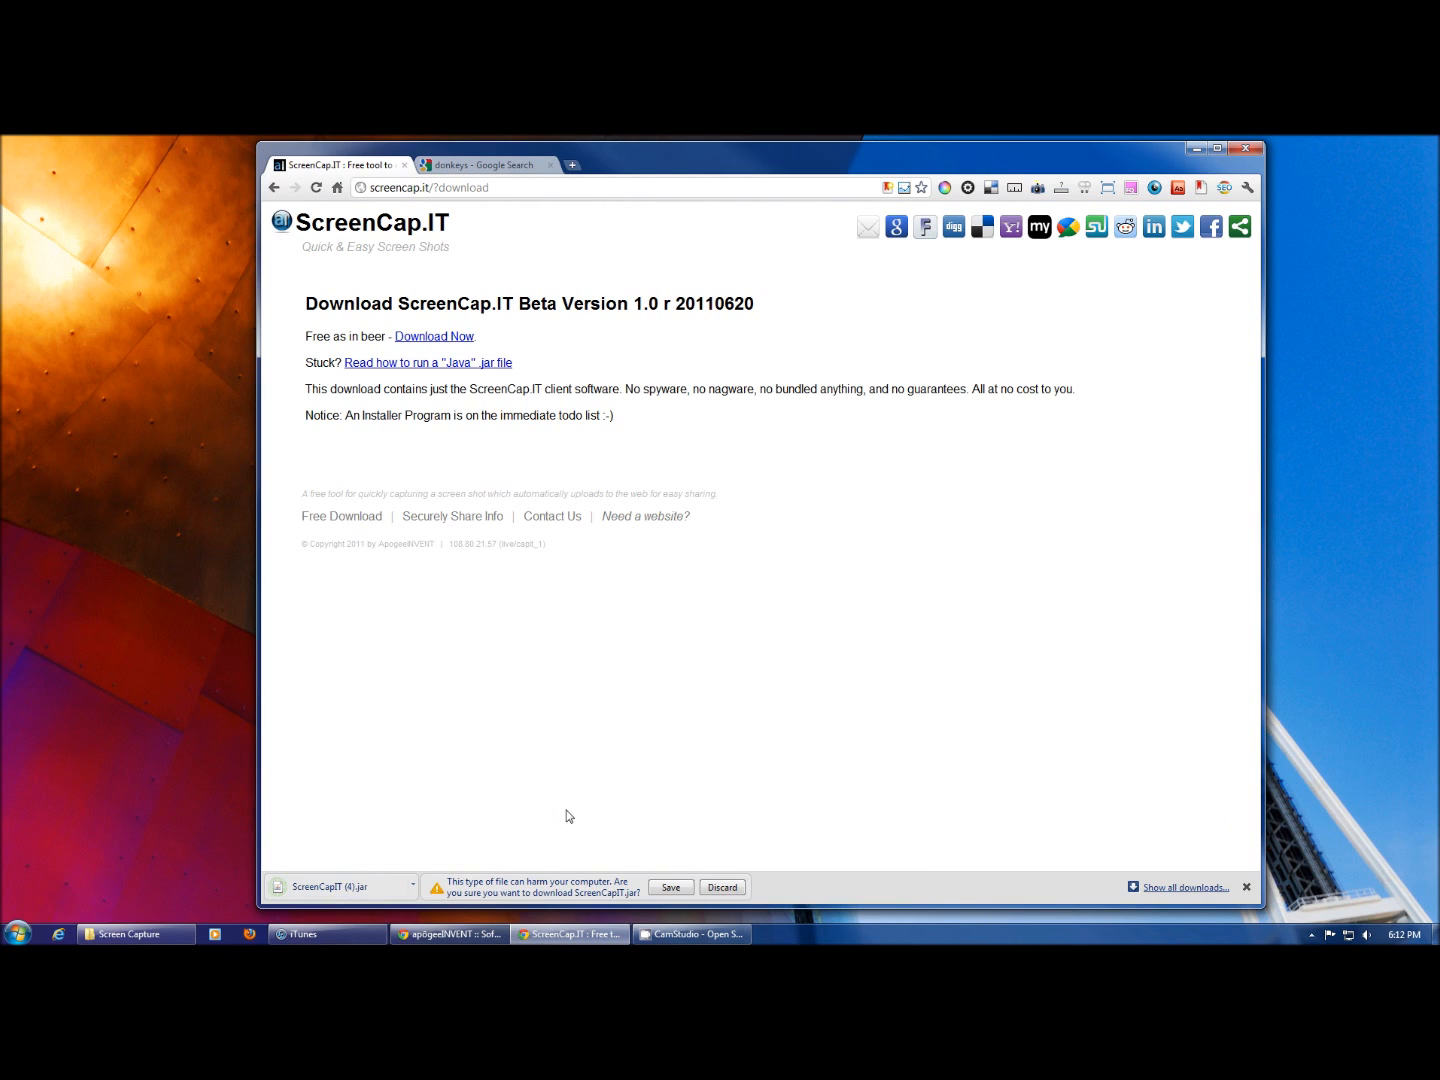
pyautogui.moveTo(410, 822)
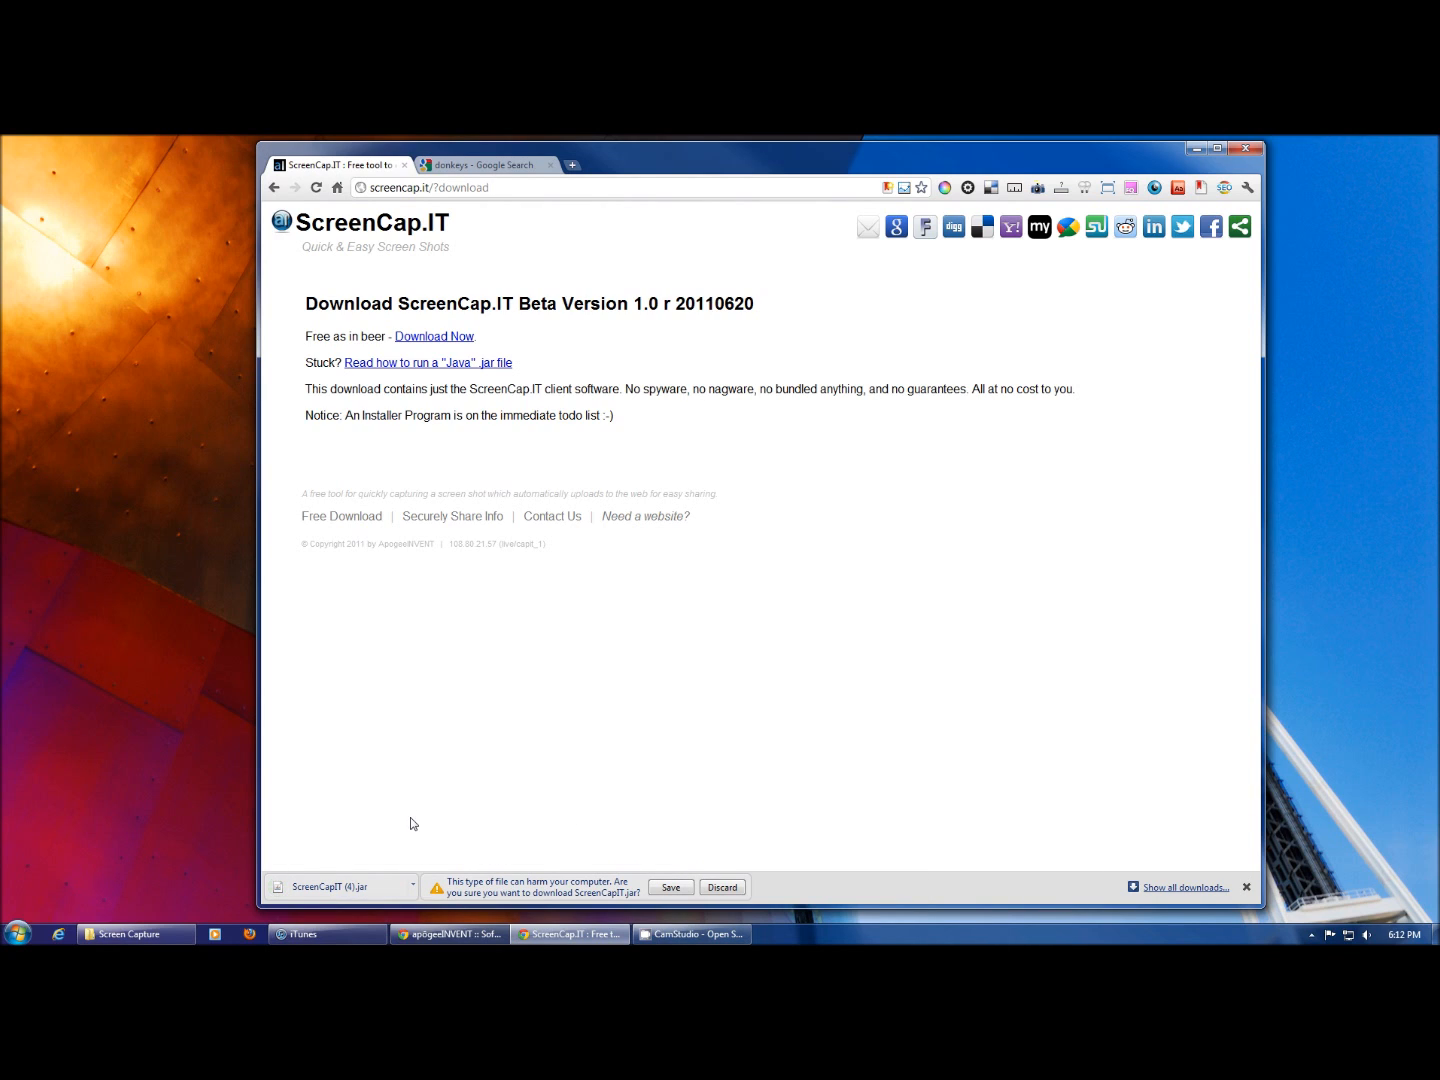
pyautogui.moveTo(376, 841)
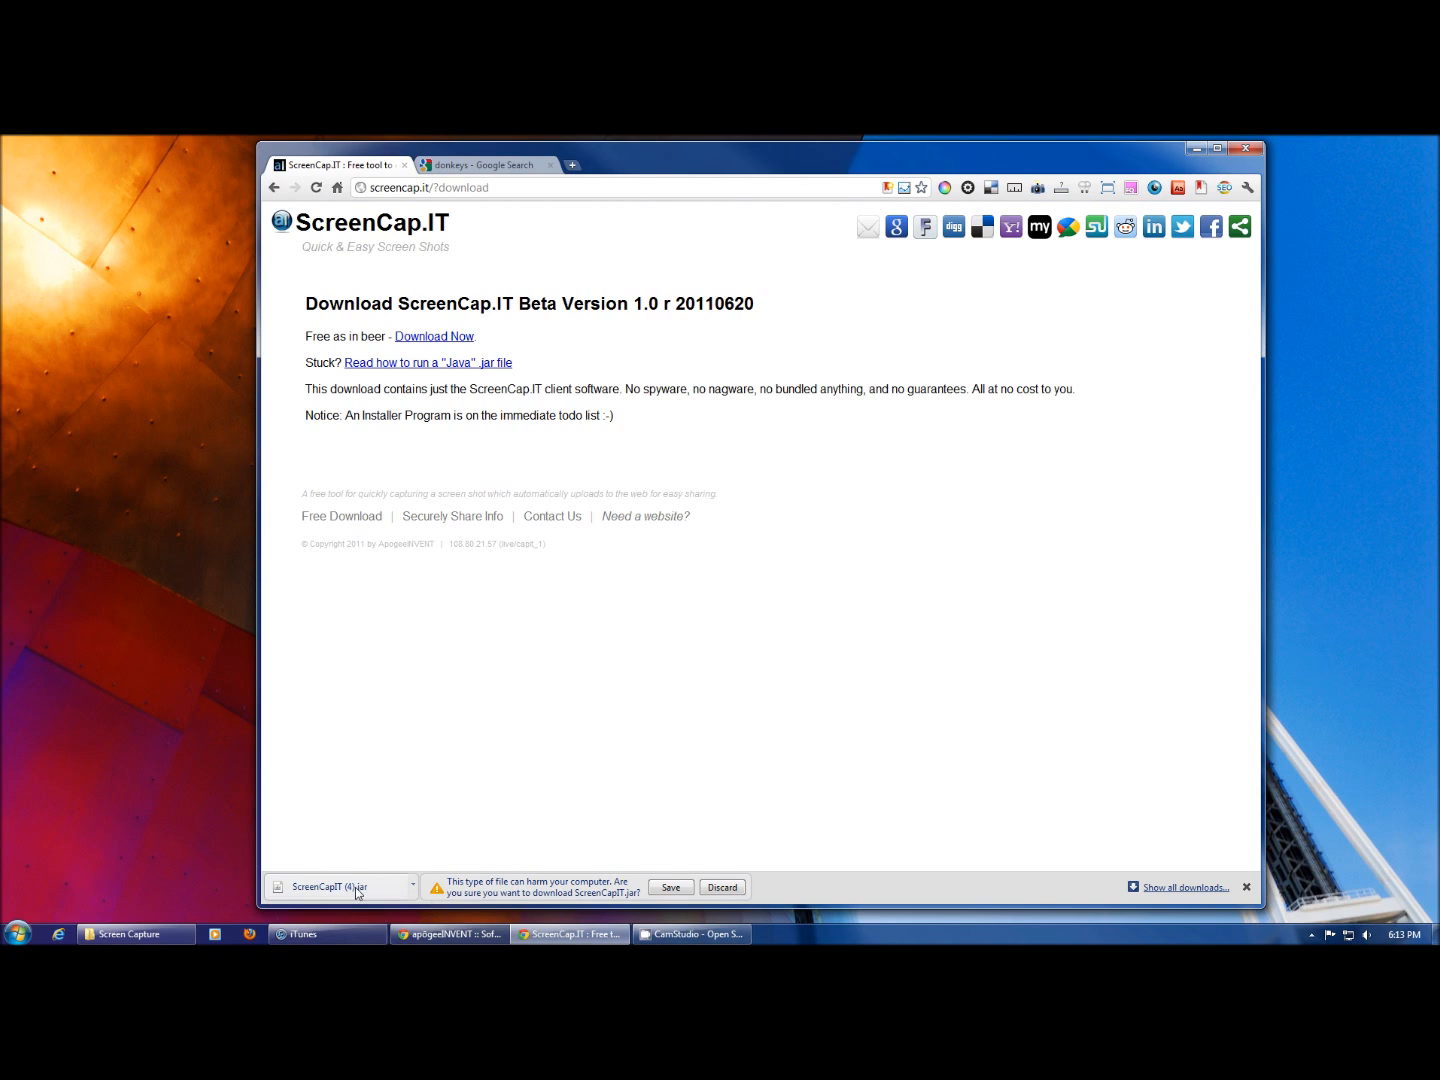
# Step: Run the downloaded ScreenCapIT.jar from Chrome's download shelf
pyautogui.click(721, 887)
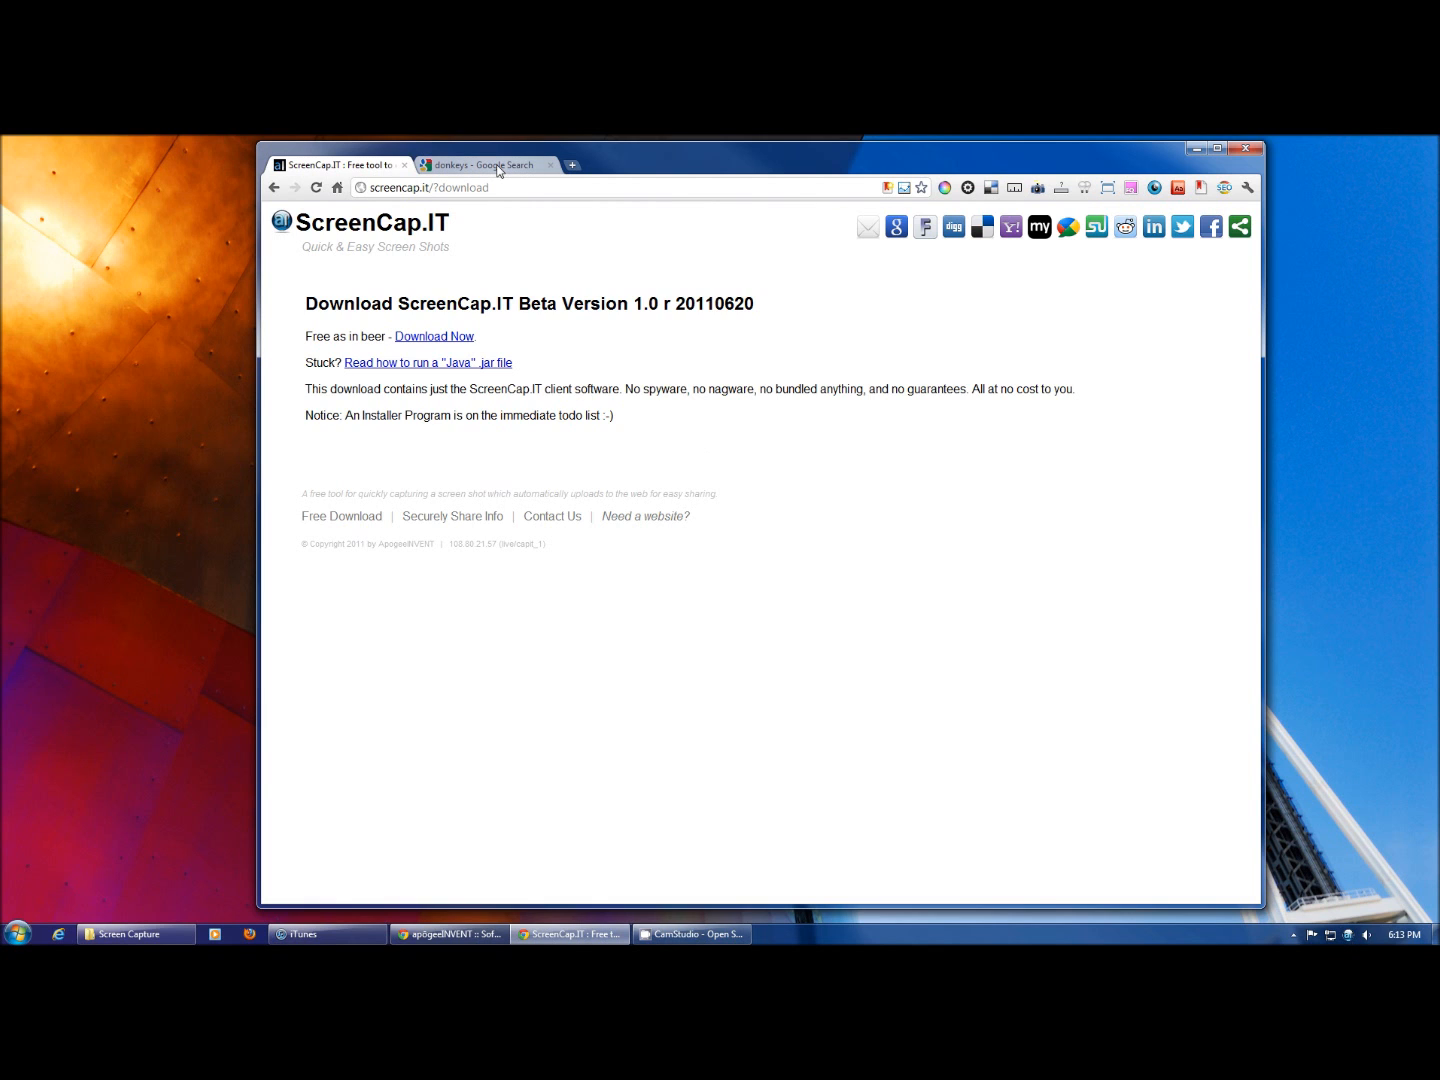
# Step: Capture the donkey thumbnail grid on the donkeys tab and select the upload's short URL
pyautogui.click(485, 164)
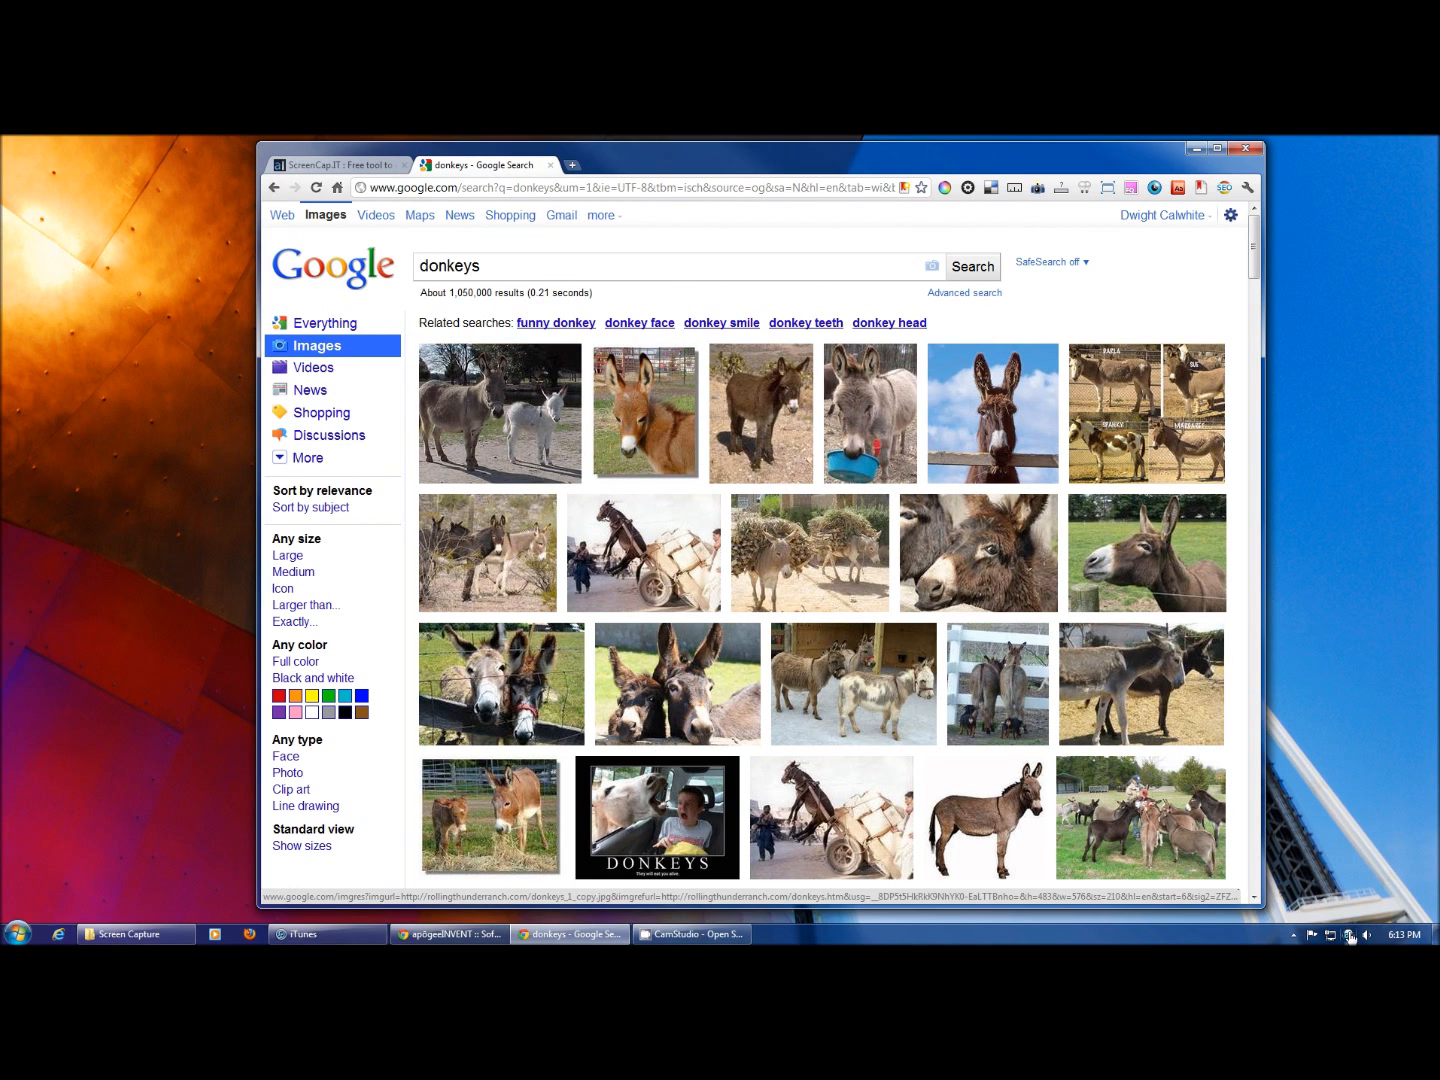
pyautogui.moveTo(1349, 939)
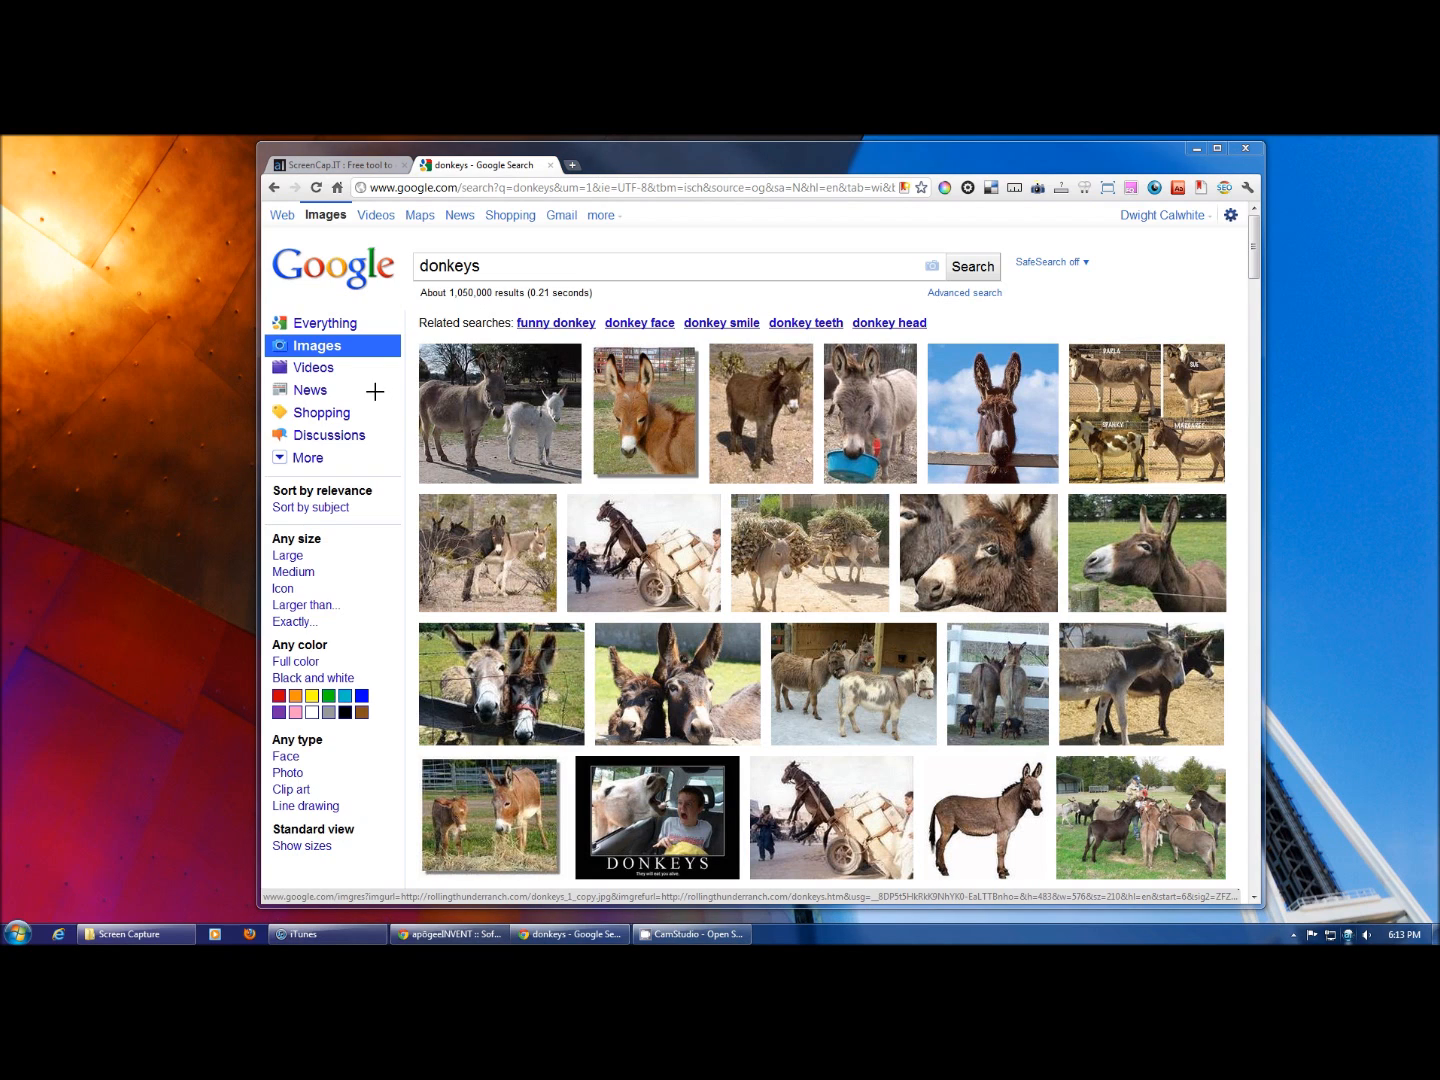
pyautogui.moveTo(407, 322)
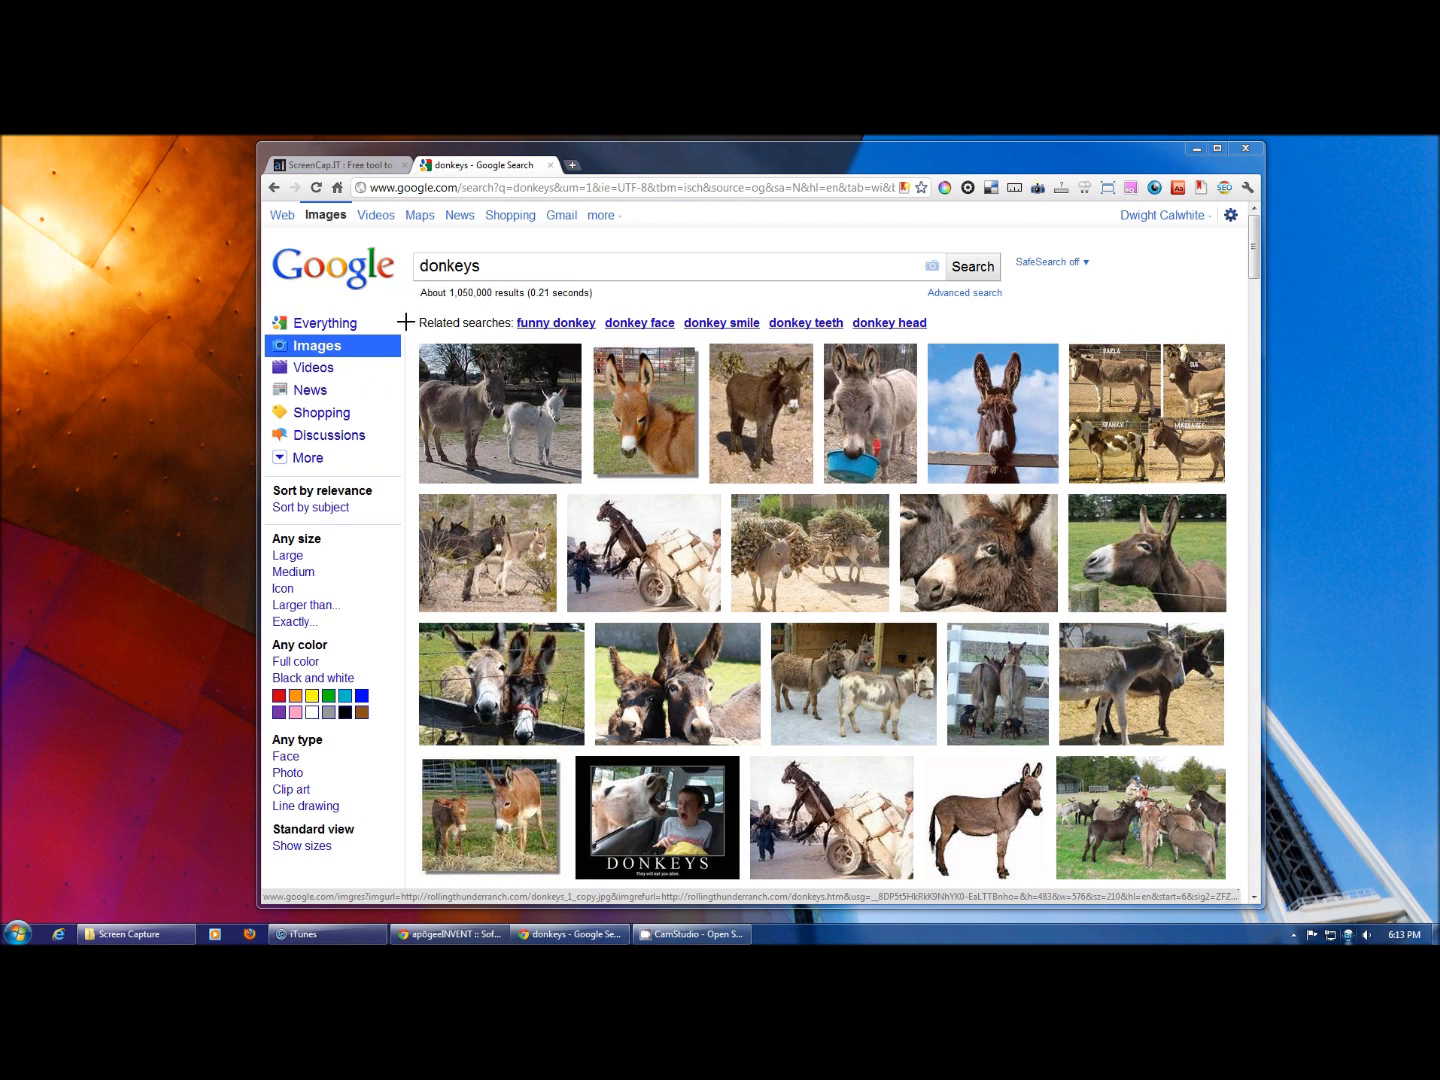
pyautogui.moveTo(410, 318); pyautogui.dragTo(1085, 785)
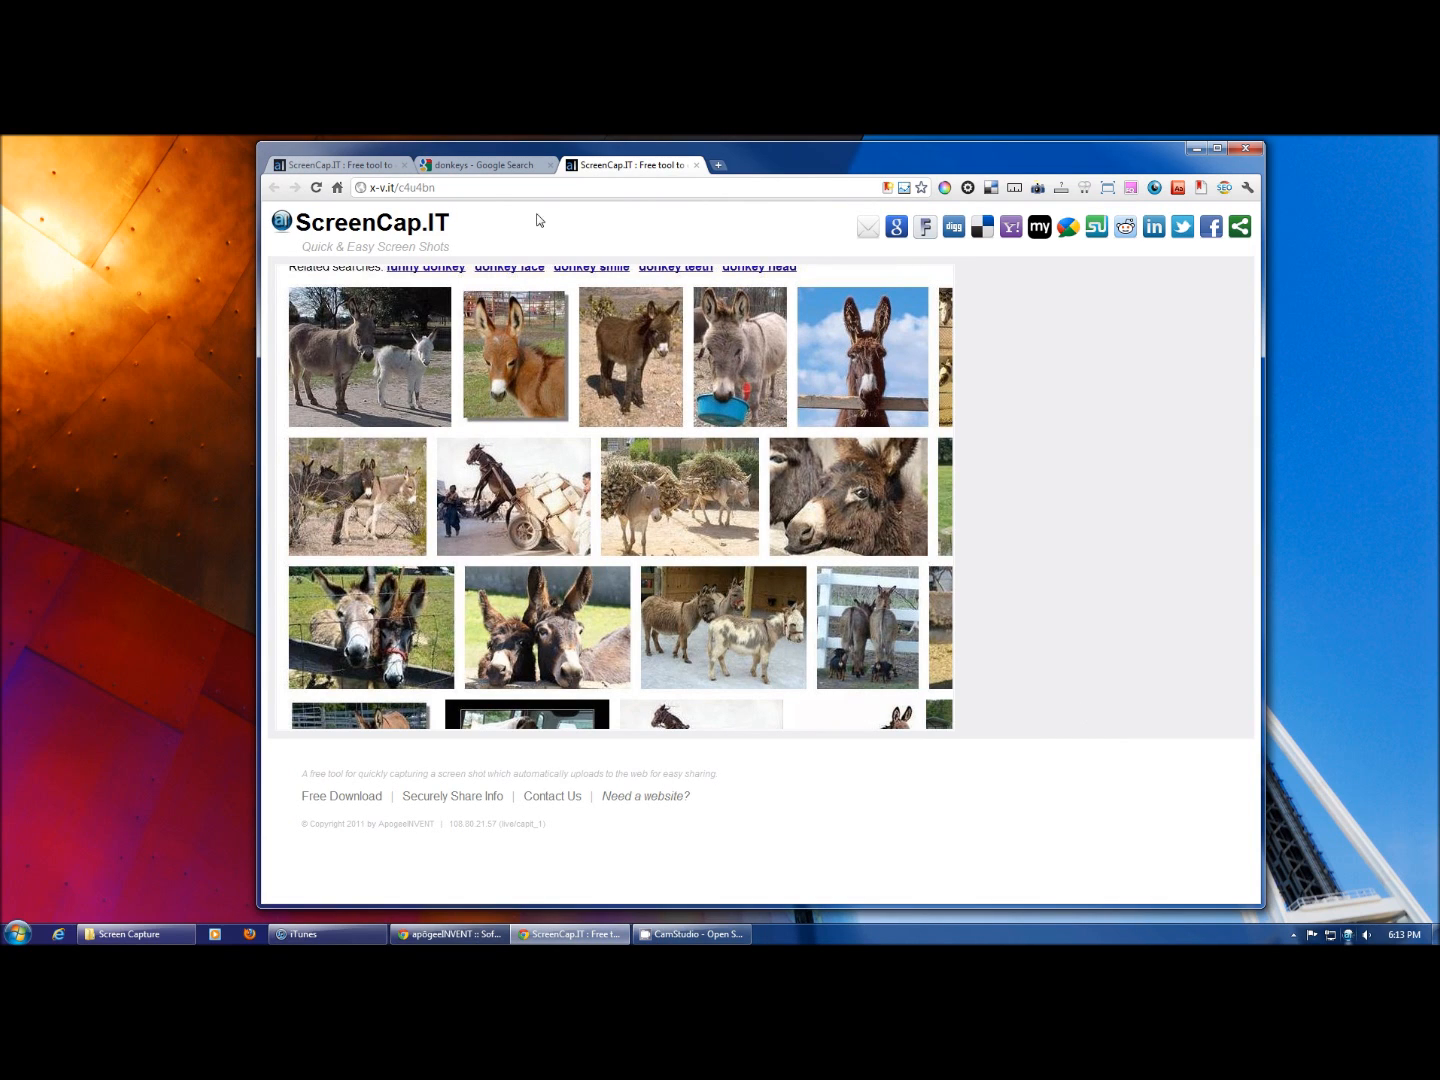
pyautogui.click(402, 188)
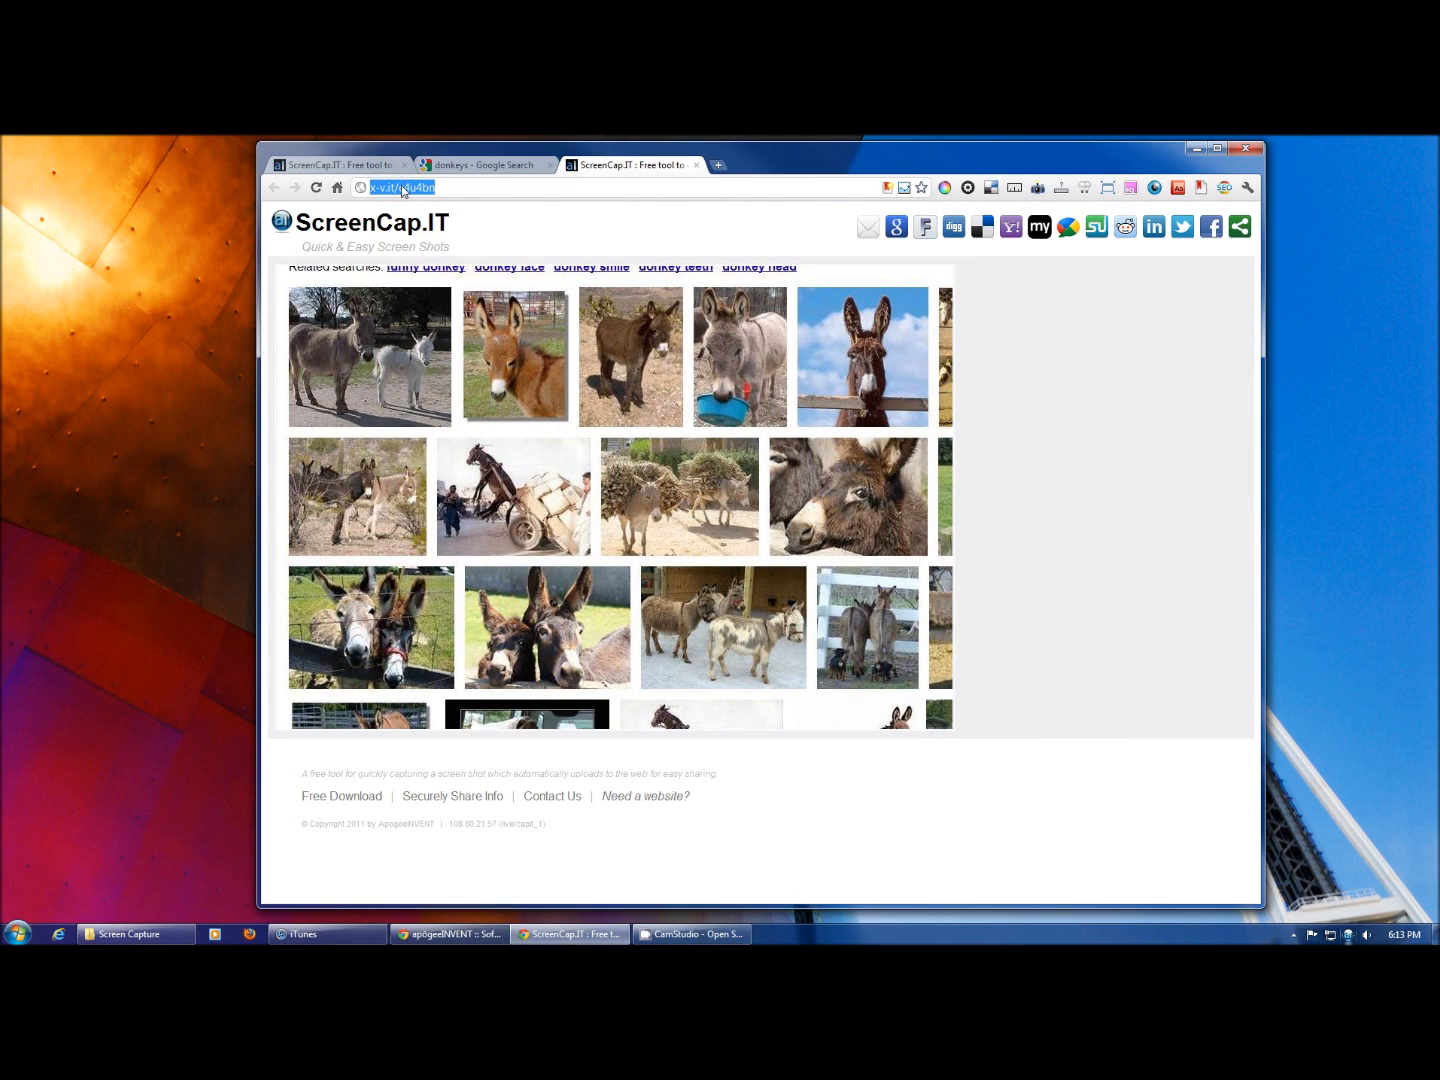